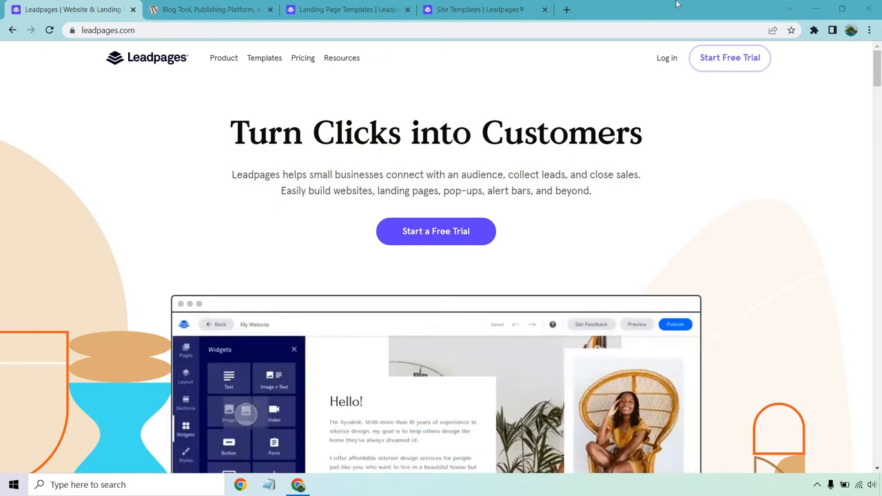
# - Switch from the Leadpages homepage tab to the WordPress.org homepage tab
pyautogui.click(210, 9)
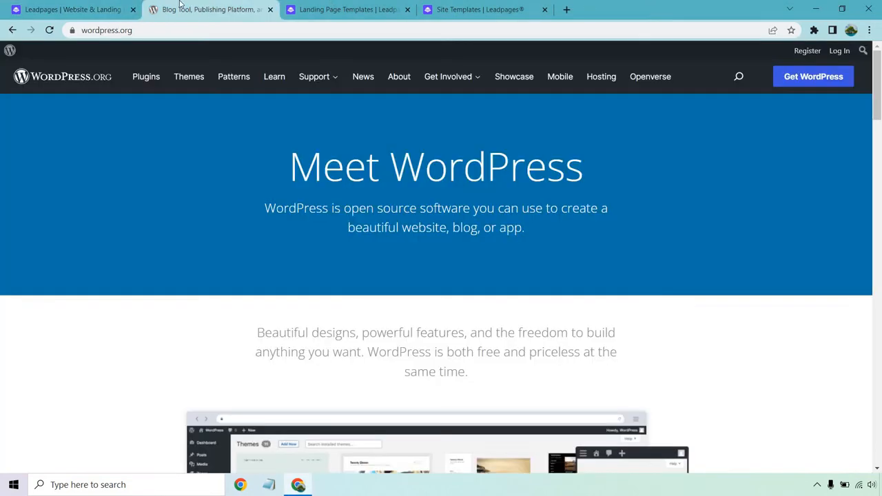
pyautogui.moveTo(681, 4)
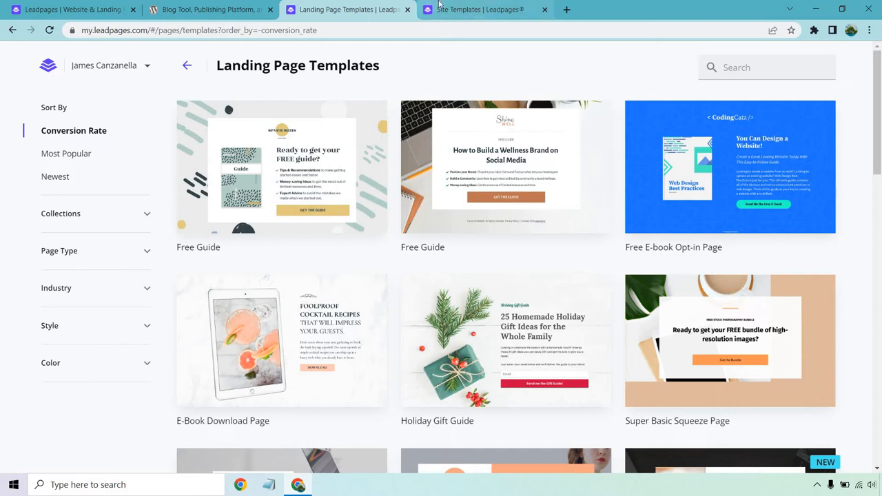
# - Switch to the Leadpages Site Templates tab and scroll through the template grid
pyautogui.click(479, 9)
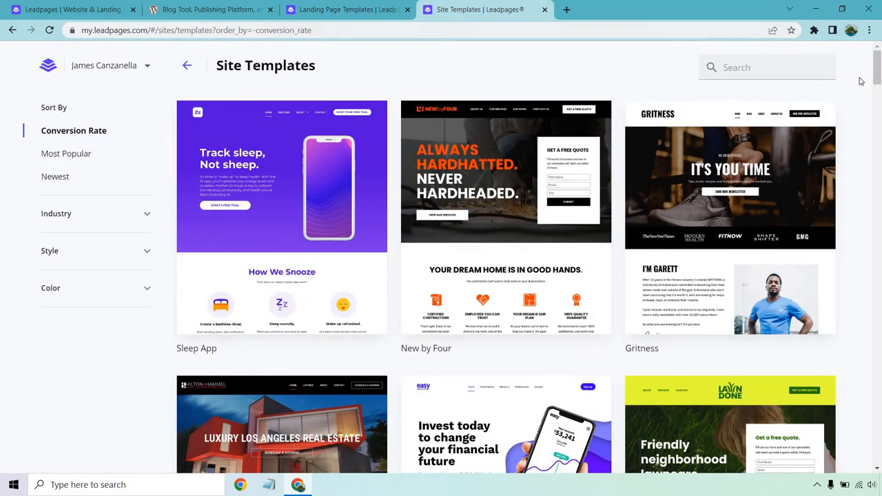
pyautogui.scroll(-3)
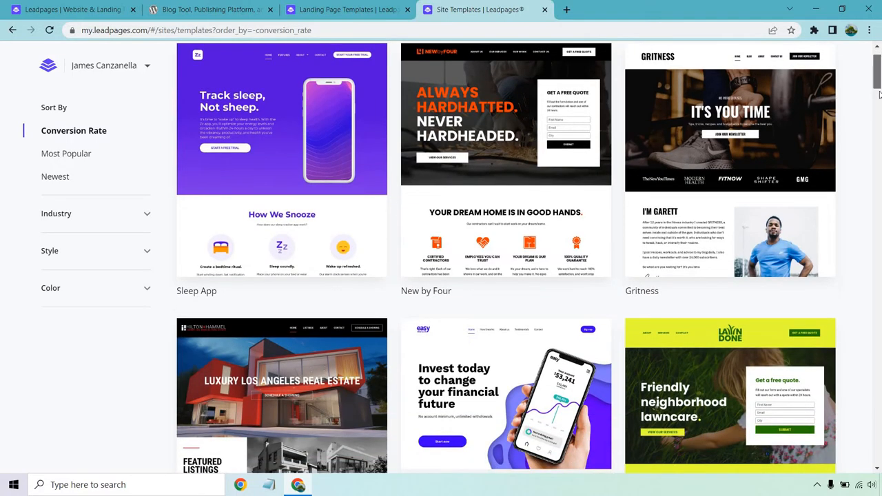
pyautogui.scroll(-3)
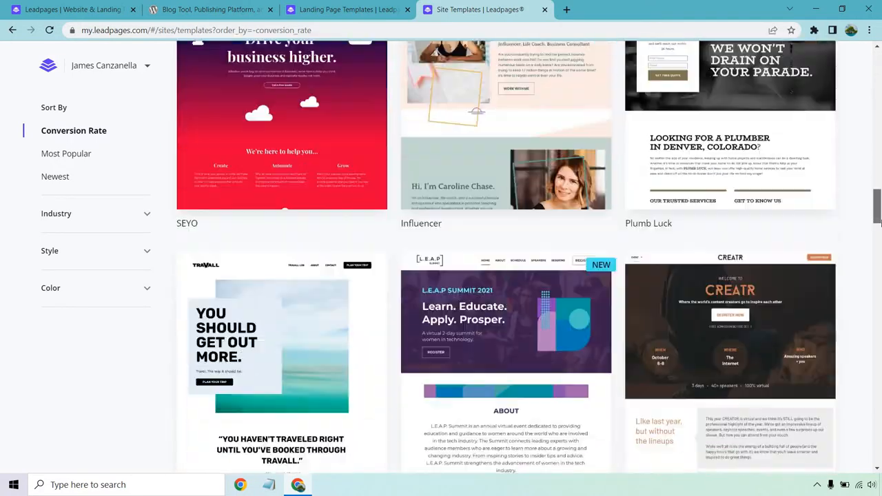
pyautogui.scroll(-3)
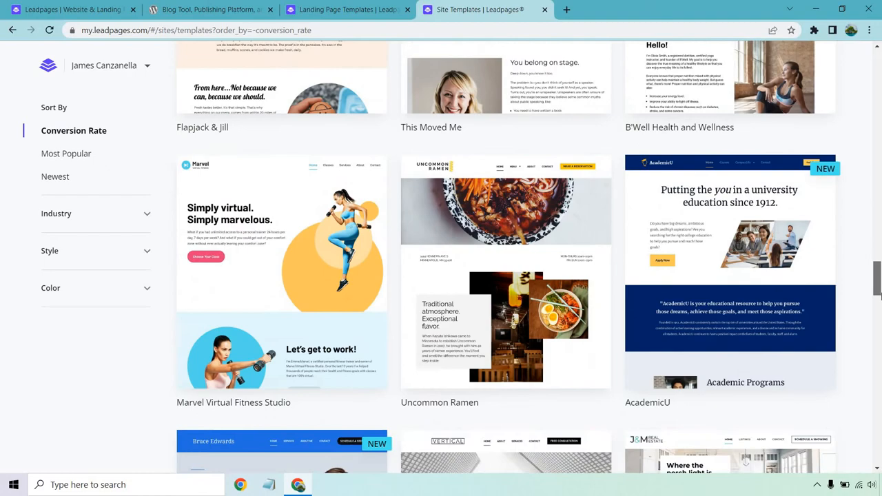
pyautogui.scroll(-3)
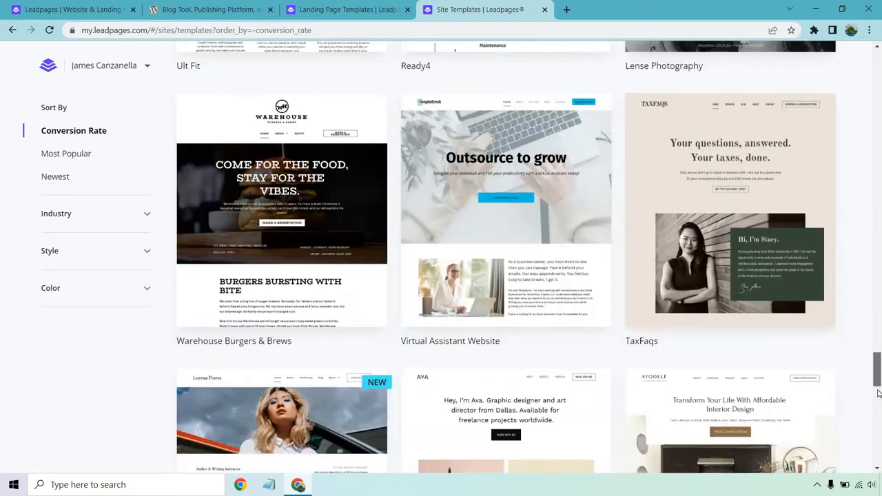
pyautogui.scroll(-3)
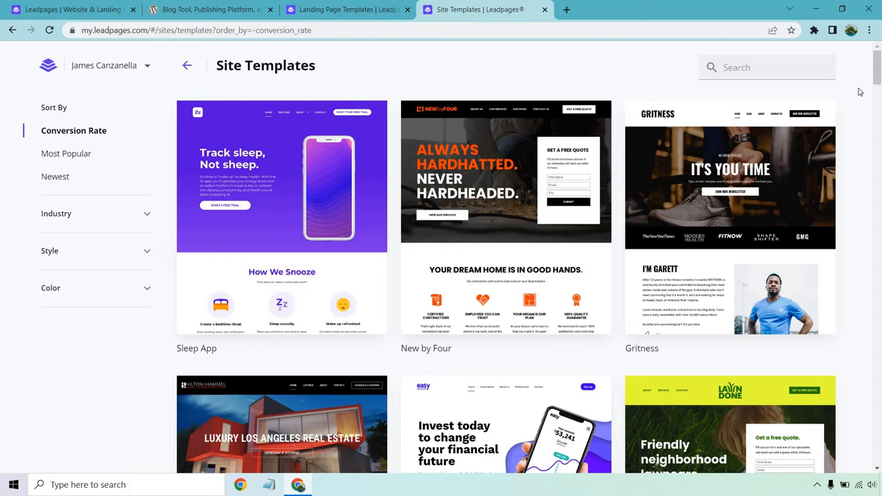
# - Switch to the WordPress.org tab showing the Meet WordPress introduction
pyautogui.click(210, 9)
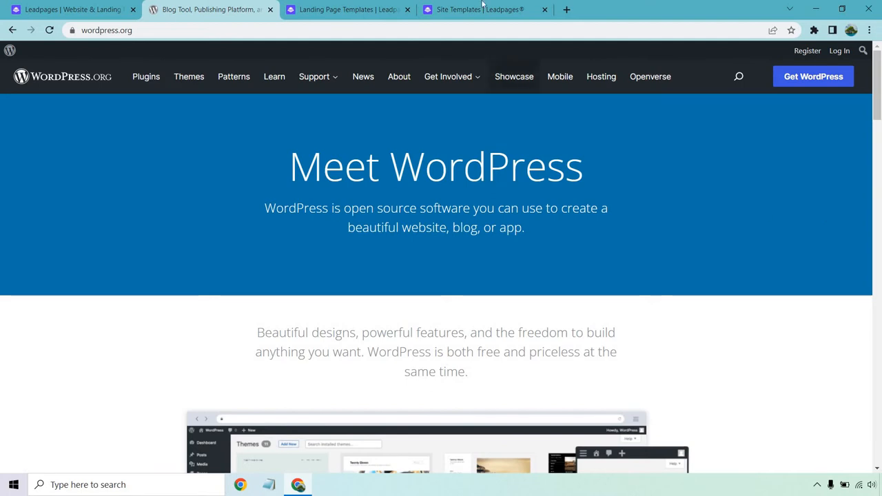
# - Return to the Site Templates tab and scroll further down the website designs
pyautogui.click(480, 9)
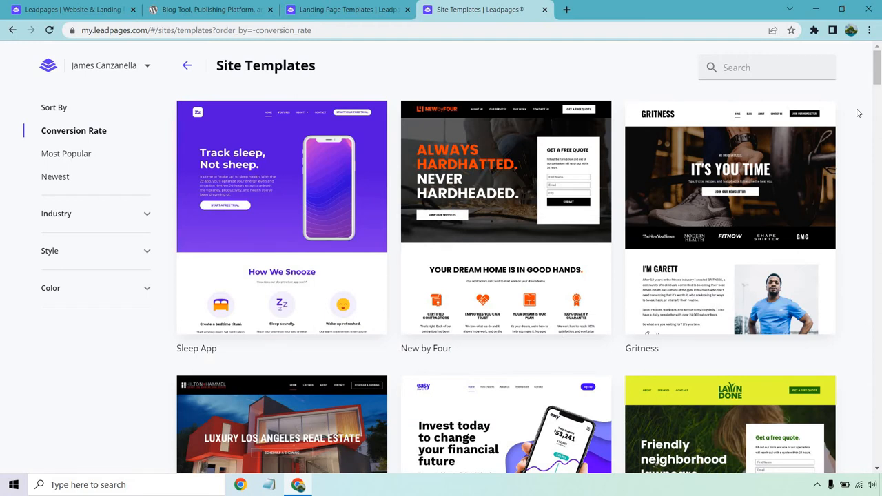
pyautogui.scroll(-3)
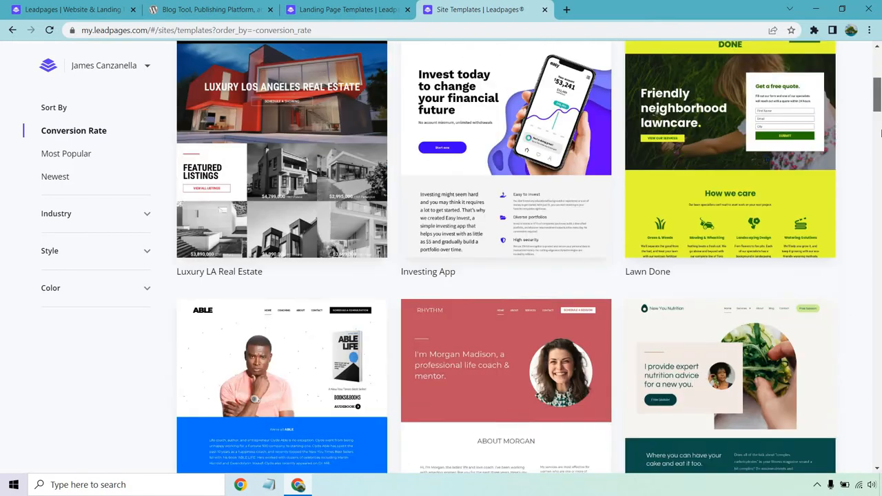
pyautogui.scroll(-3)
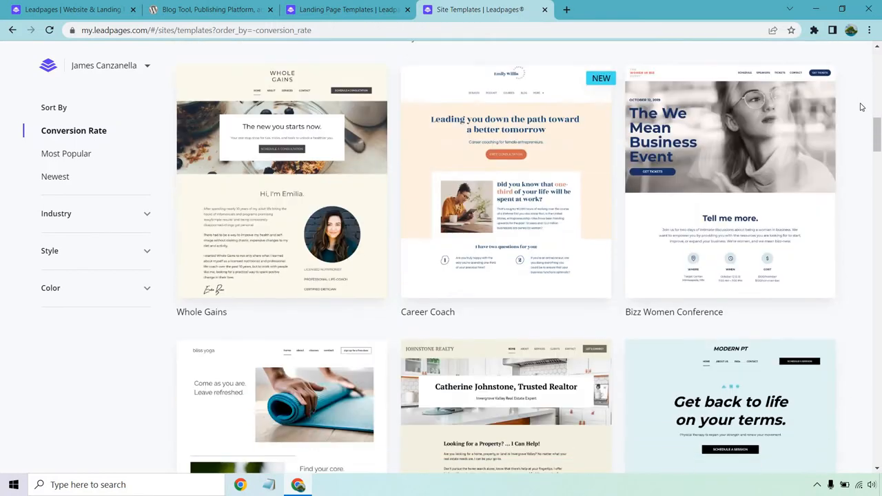
pyautogui.scroll(-3)
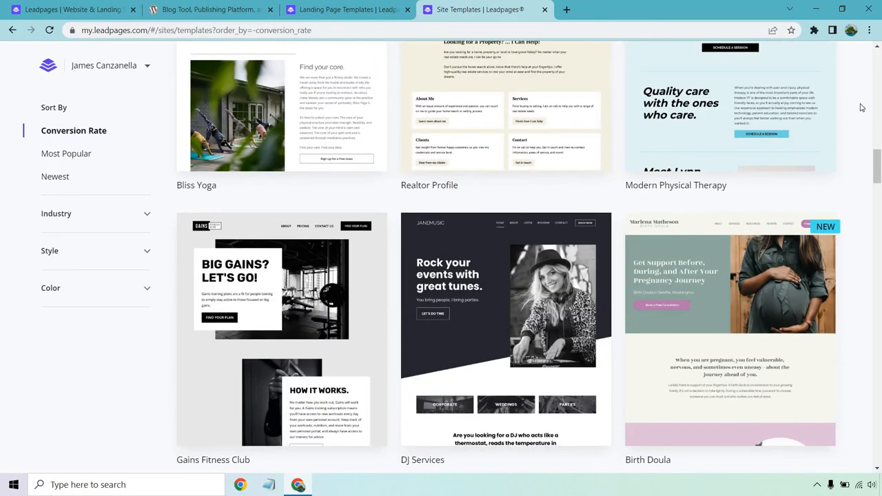
pyautogui.scroll(-3)
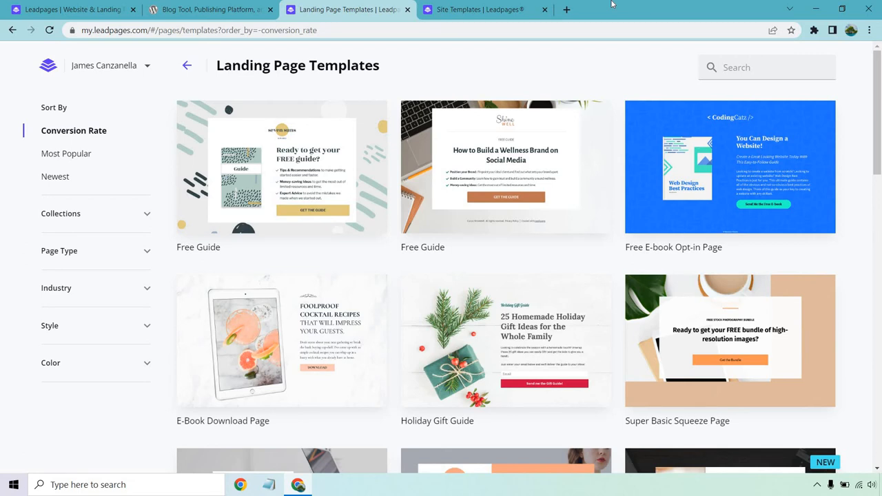
pyautogui.click(483, 10)
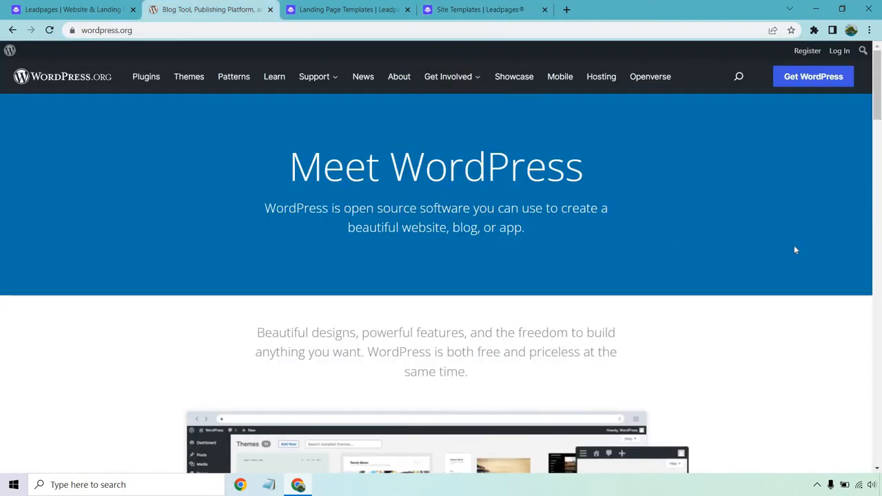
pyautogui.moveTo(814, 223)
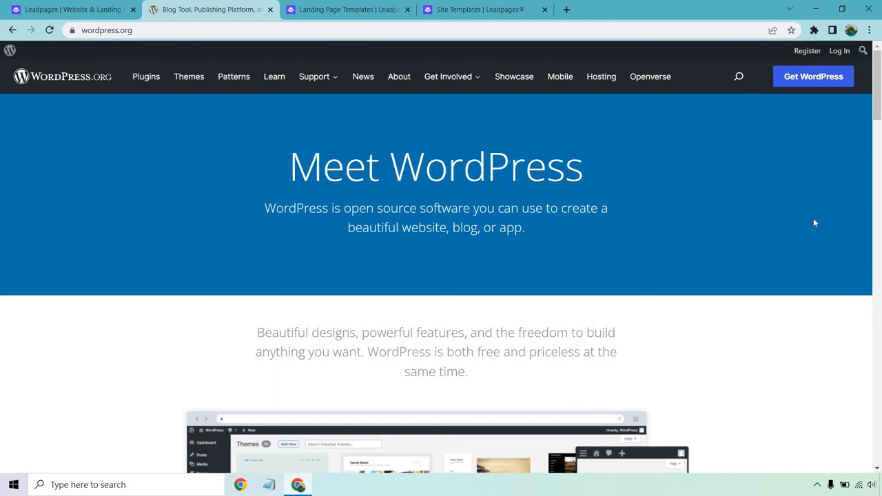
pyautogui.moveTo(809, 224)
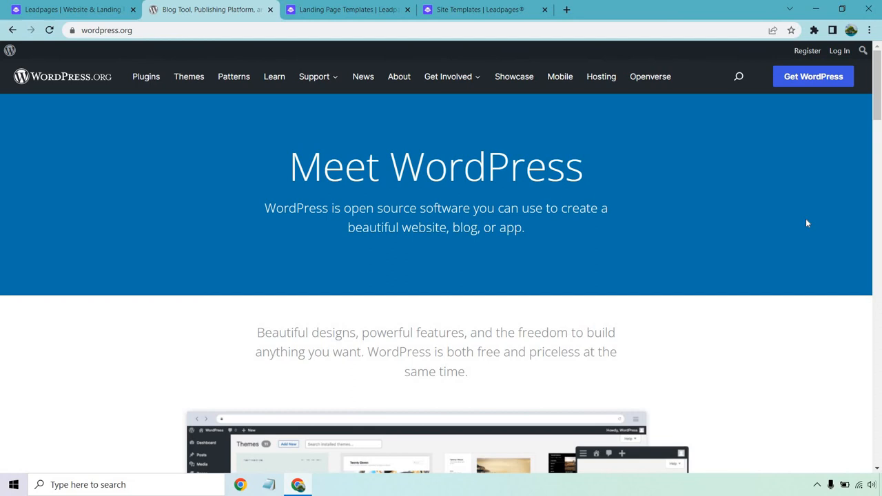
pyautogui.click(344, 10)
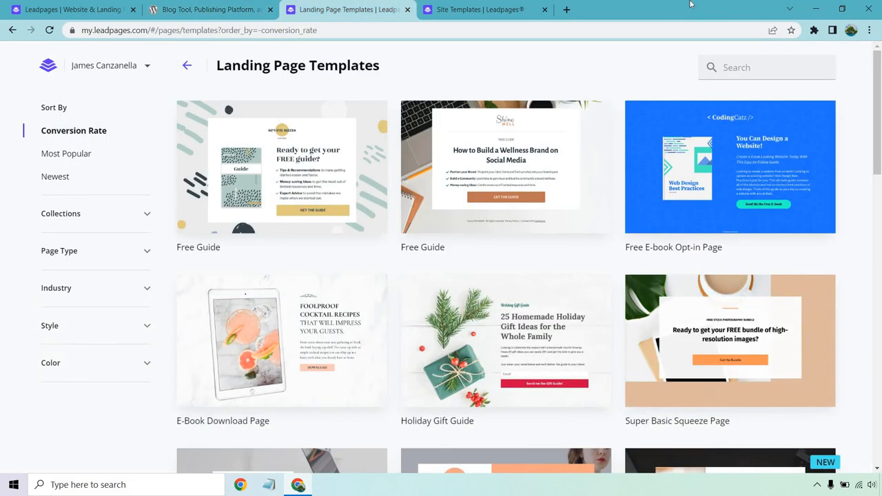